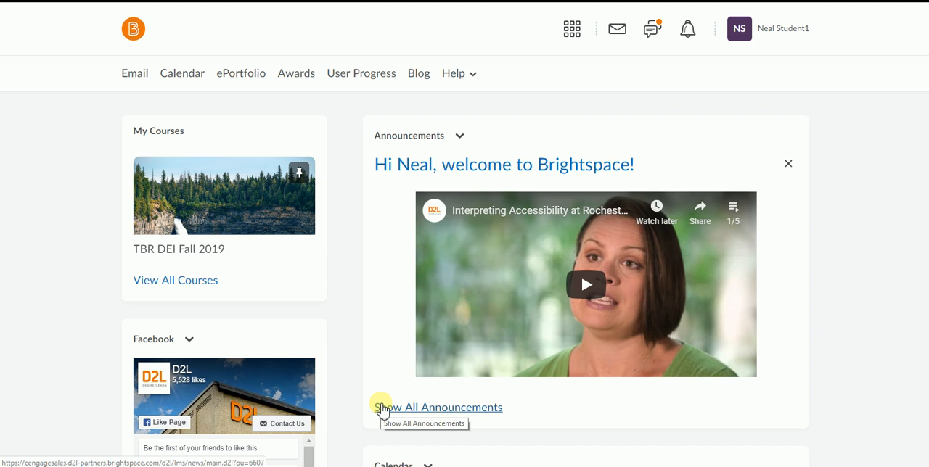
{"action": "mouse_move", "coordinate": [385, 42]}
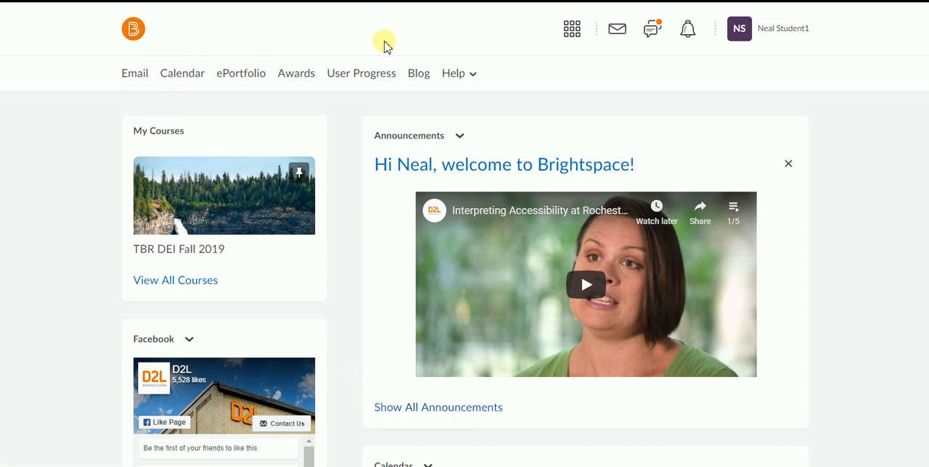
{"action": "mouse_move", "coordinate": [150, 114]}
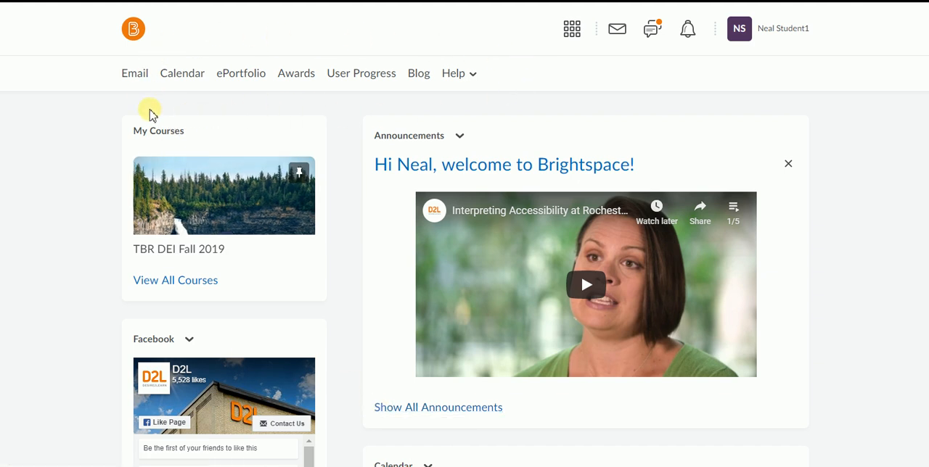
{"action": "mouse_move", "coordinate": [404, 59]}
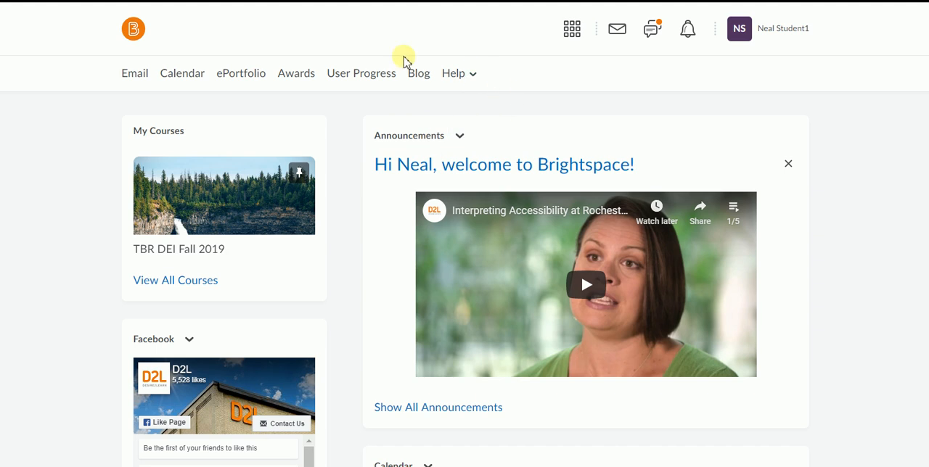
{"action": "mouse_move", "coordinate": [509, 100]}
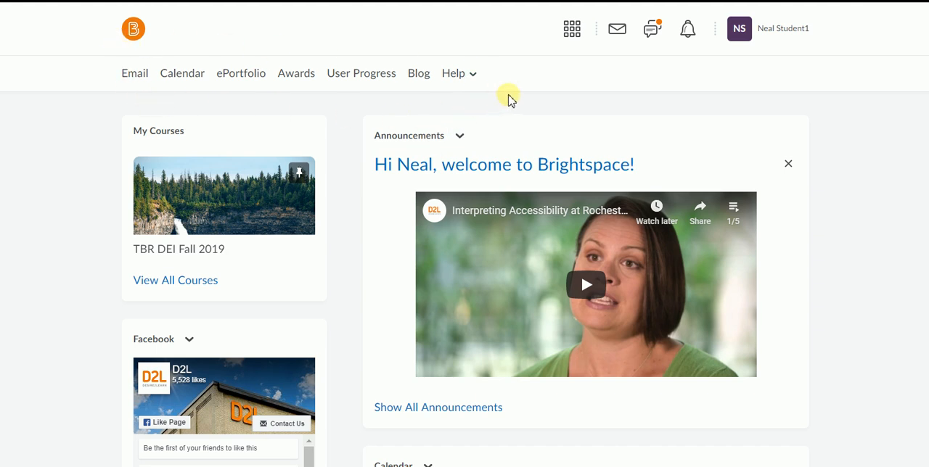
{"action": "mouse_move", "coordinate": [329, 131]}
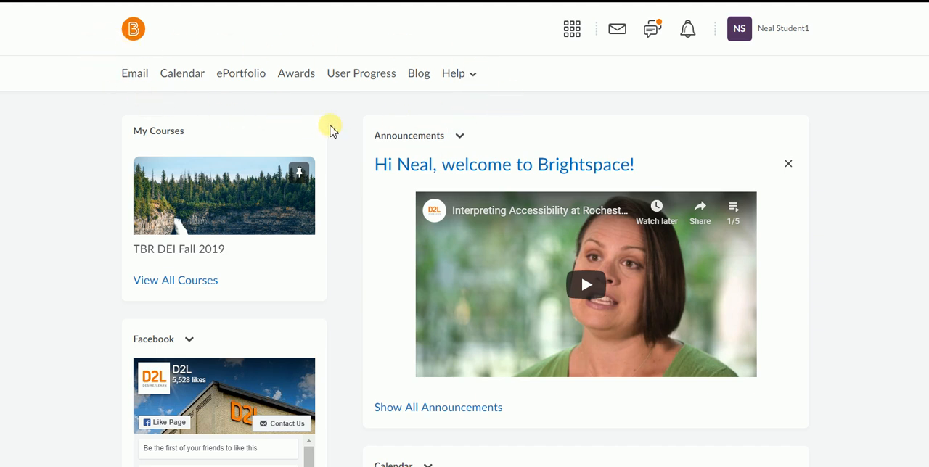
{"action": "mouse_move", "coordinate": [487, 67]}
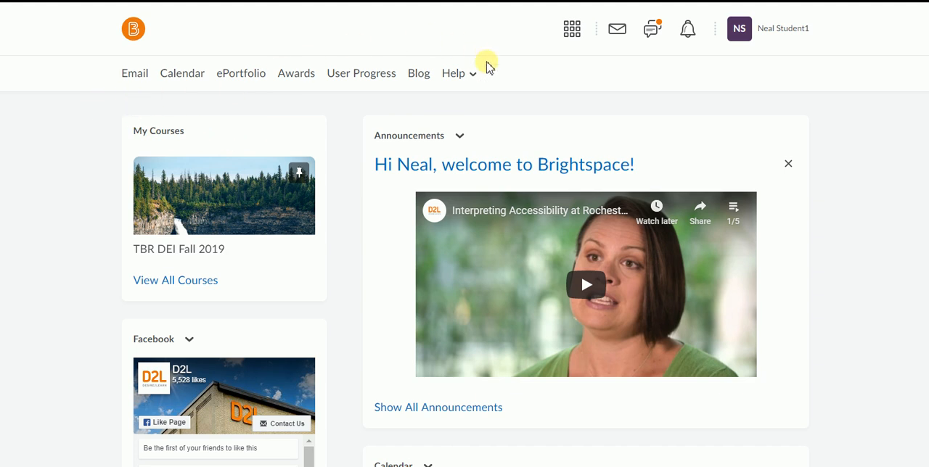
{"action": "mouse_move", "coordinate": [104, 241]}
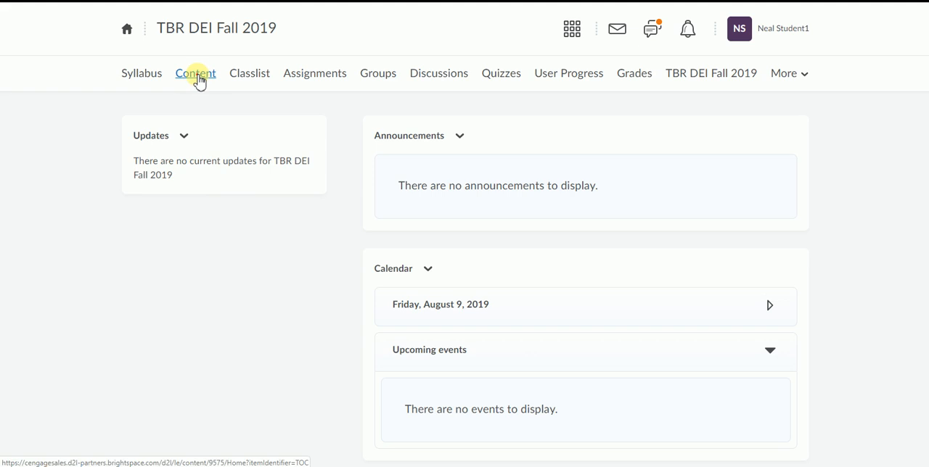
Step: Open the course Content page showing the Start Here - Cengage DEI module
{"action": "left_click", "coordinate": [196, 73]}
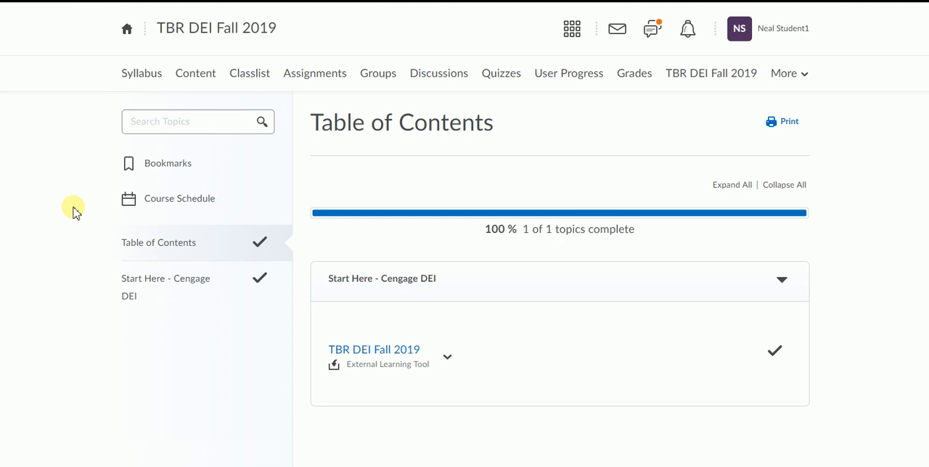
{"action": "mouse_move", "coordinate": [104, 266]}
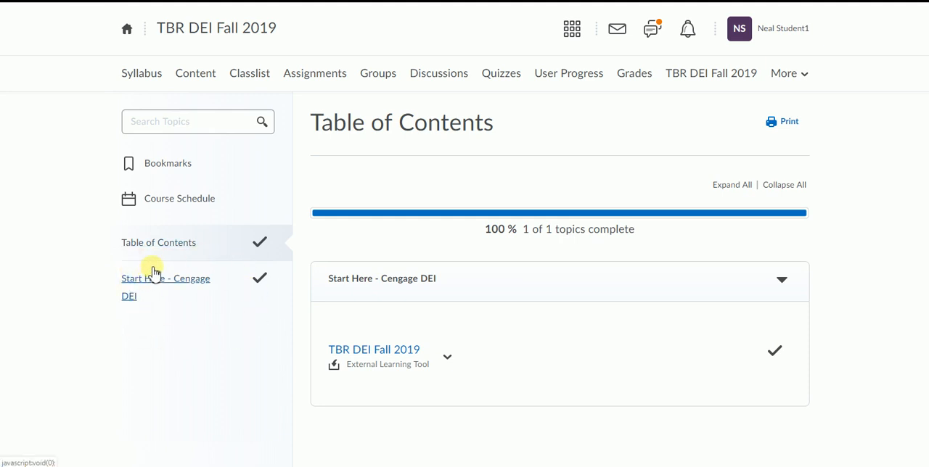
{"action": "mouse_move", "coordinate": [161, 275]}
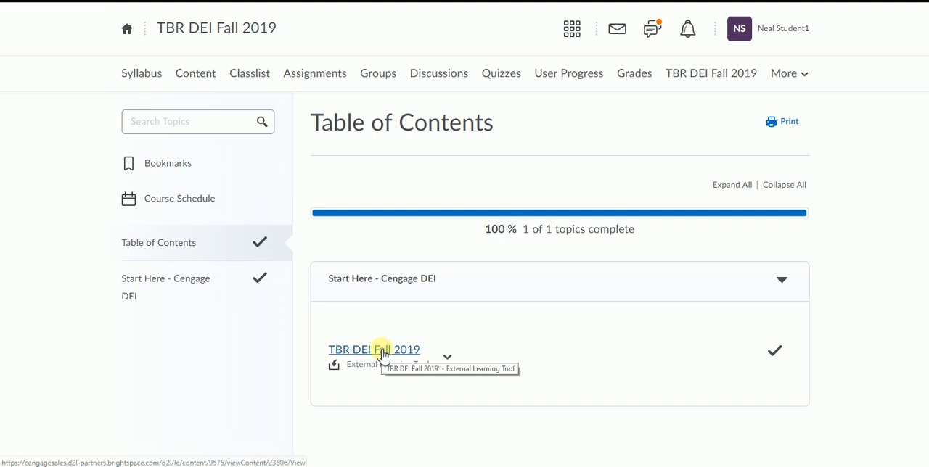
{"action": "left_click", "coordinate": [373, 349]}
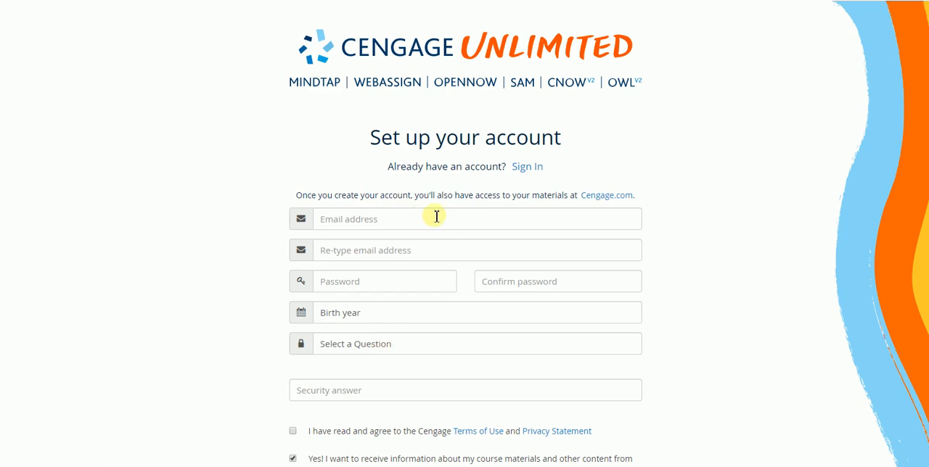
{"action": "mouse_move", "coordinate": [510, 224]}
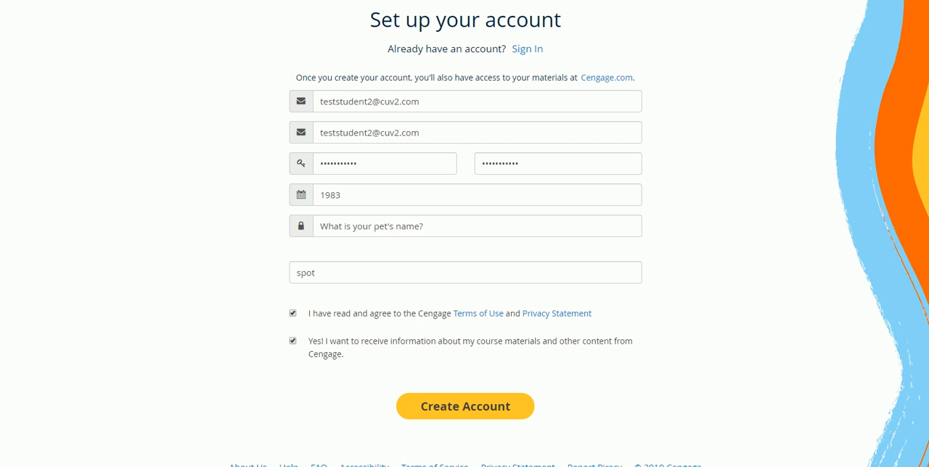
{"action": "mouse_move", "coordinate": [375, 152]}
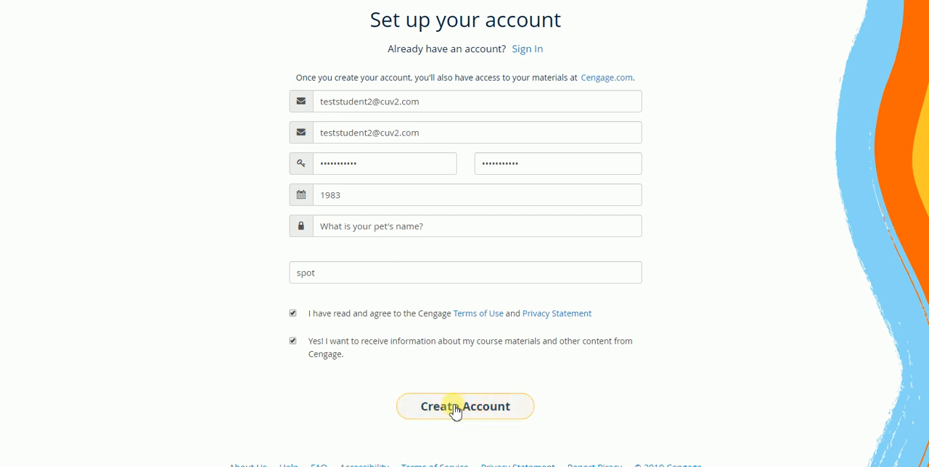
Step: Create the Cengage account to unlock the 14-day trial with MindTap Office 2019
{"action": "left_click", "coordinate": [464, 407]}
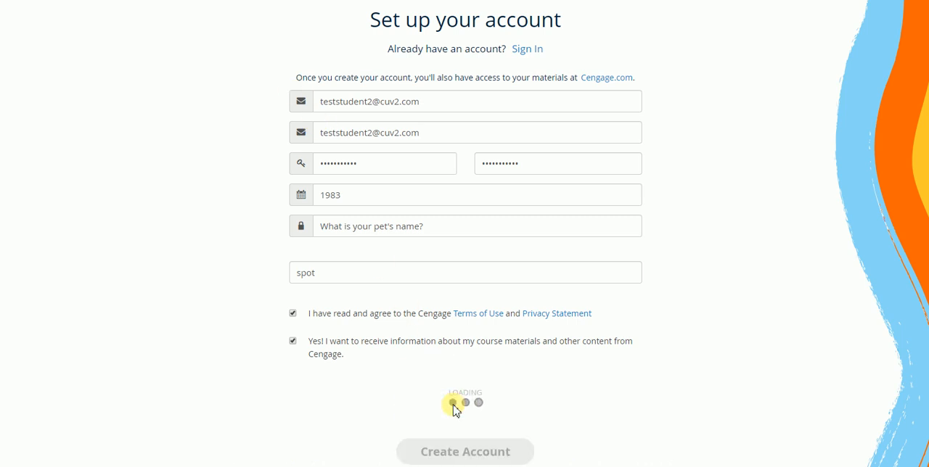
{"action": "left_click", "coordinate": [465, 451]}
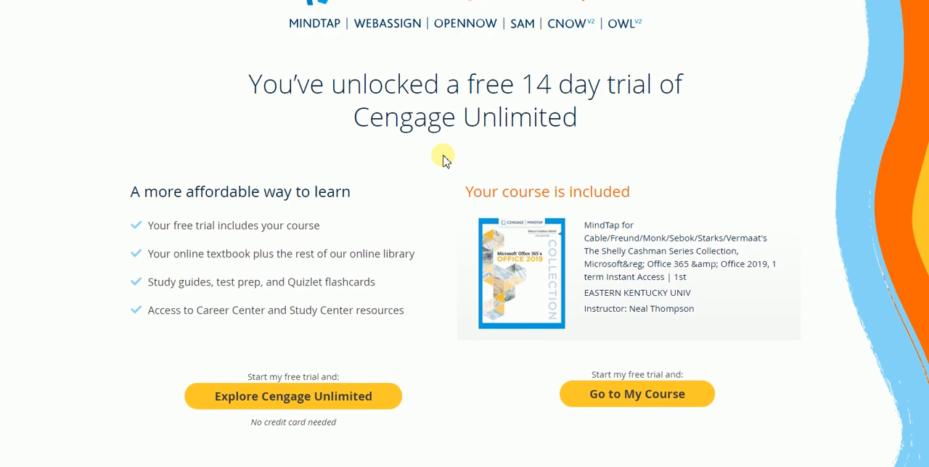
{"action": "mouse_move", "coordinate": [299, 205]}
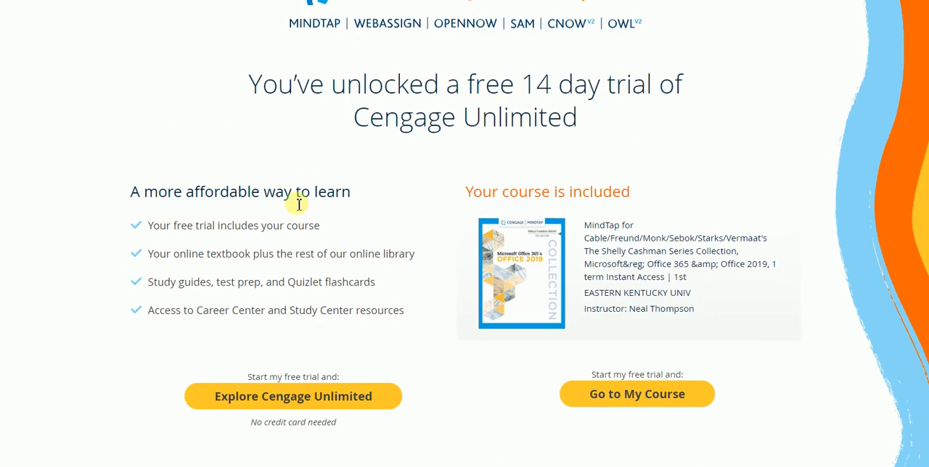
{"action": "mouse_move", "coordinate": [240, 286]}
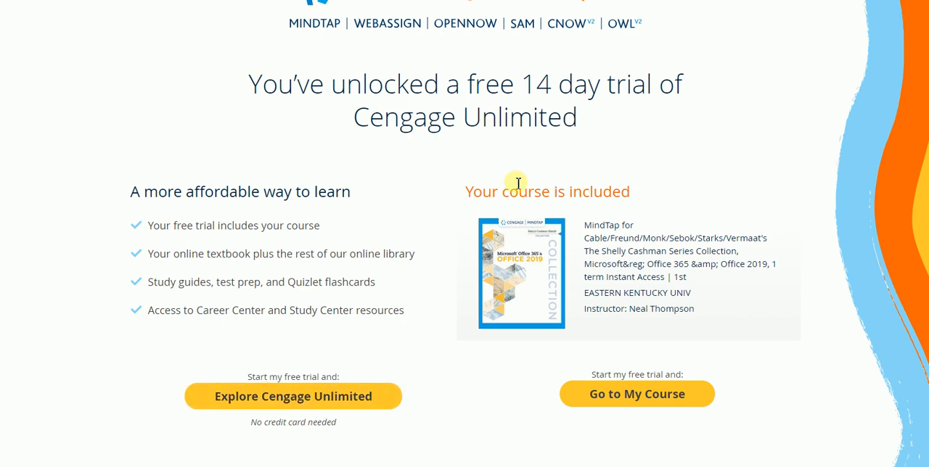
{"action": "mouse_move", "coordinate": [590, 191]}
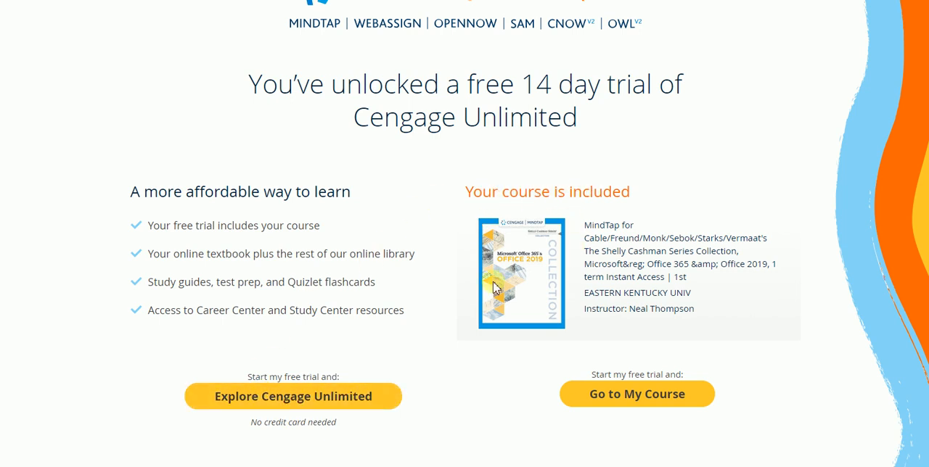
{"action": "mouse_move", "coordinate": [635, 404]}
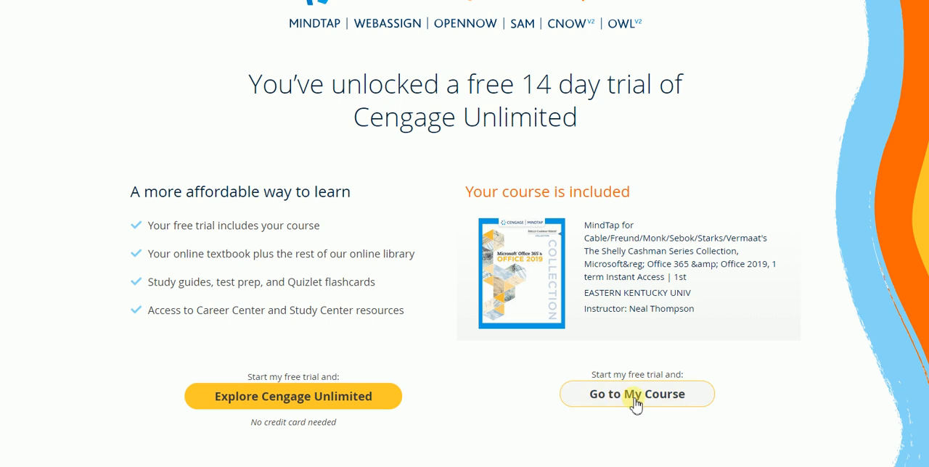
{"action": "mouse_move", "coordinate": [245, 396]}
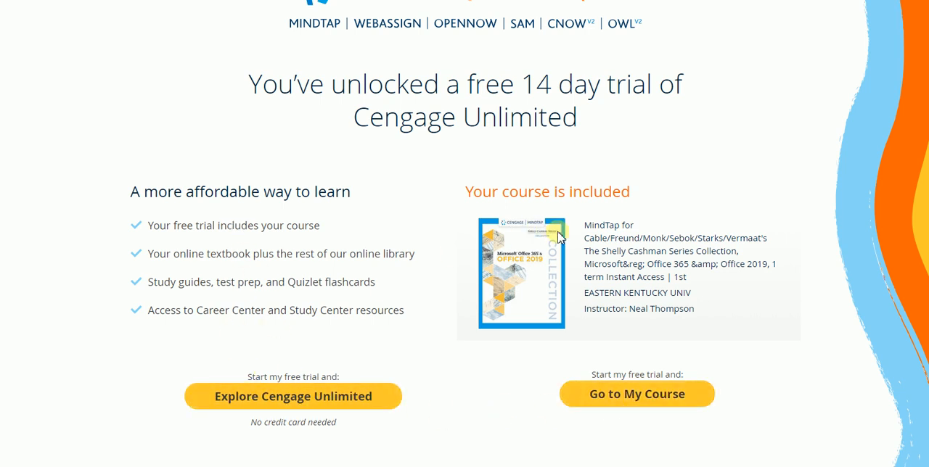
{"action": "left_click", "coordinate": [637, 394]}
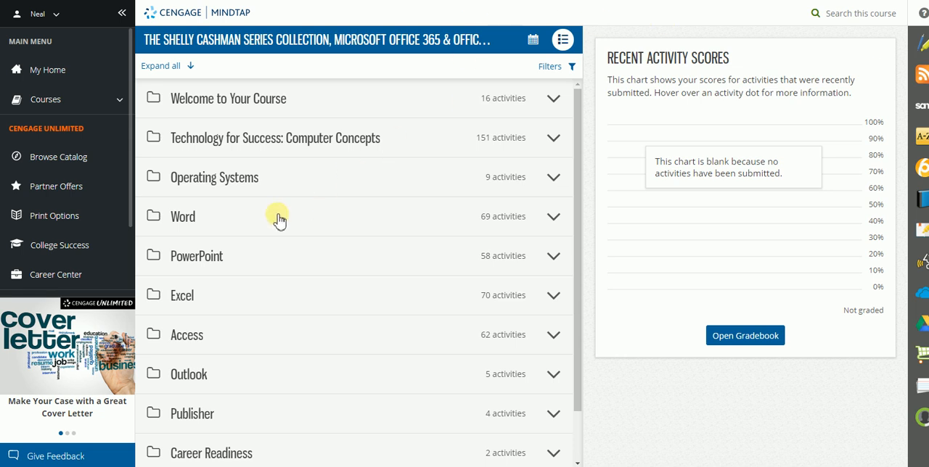
{"action": "mouse_move", "coordinate": [362, 245]}
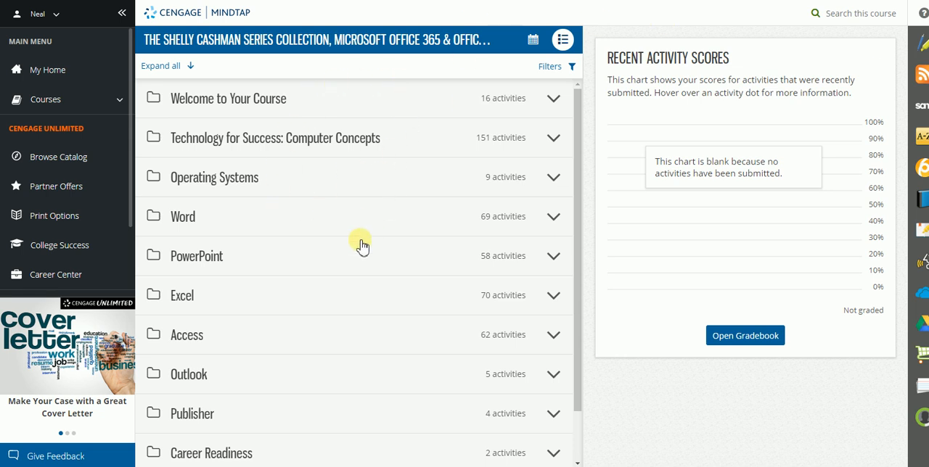
{"action": "mouse_move", "coordinate": [135, 201]}
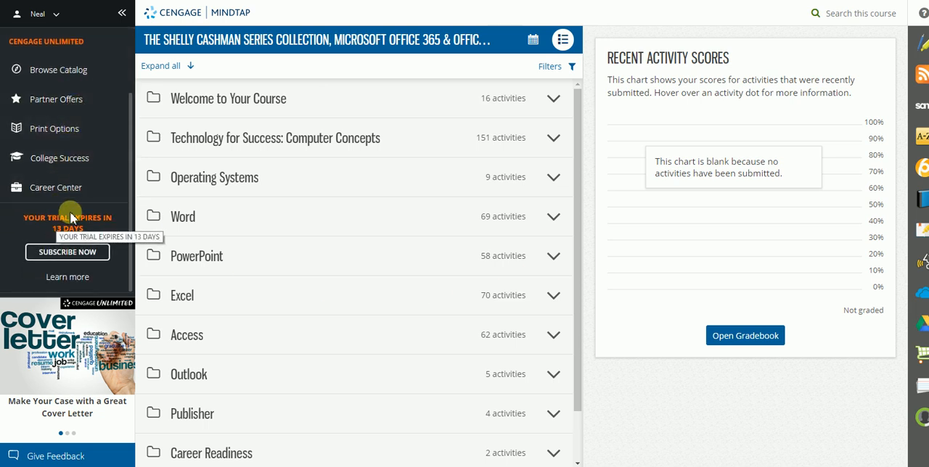
{"action": "mouse_move", "coordinate": [44, 231]}
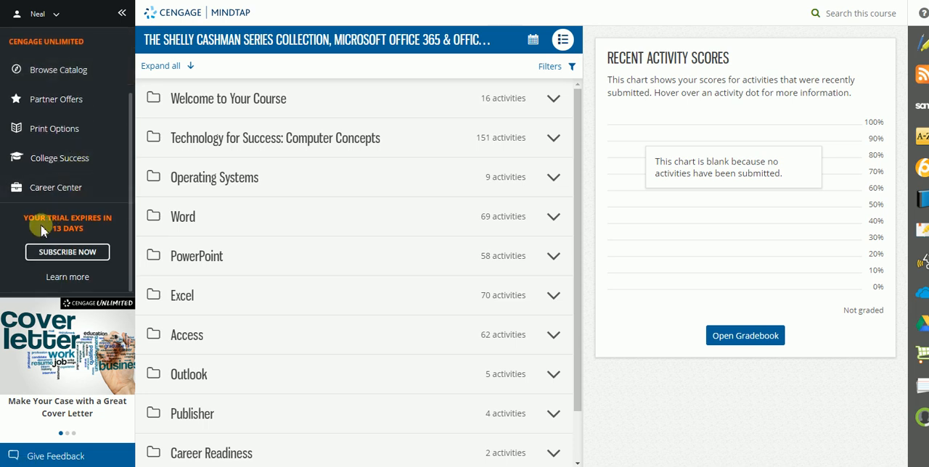
{"action": "mouse_move", "coordinate": [51, 228]}
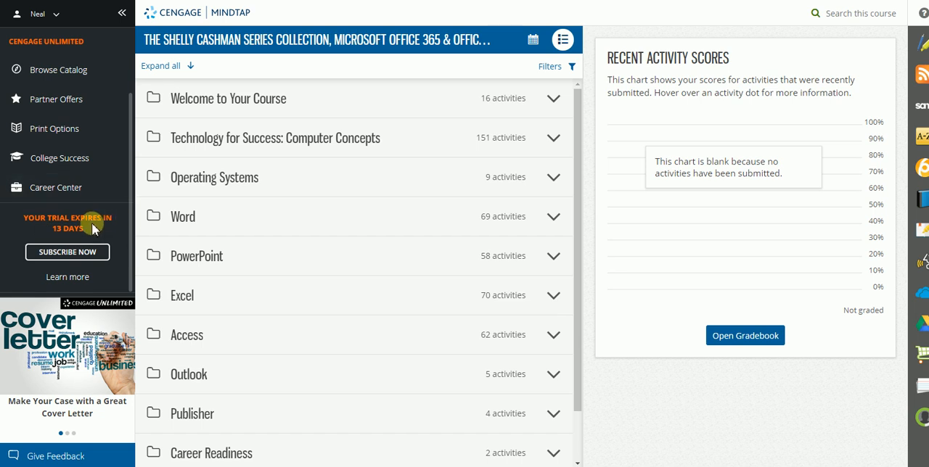
{"action": "mouse_move", "coordinate": [50, 231]}
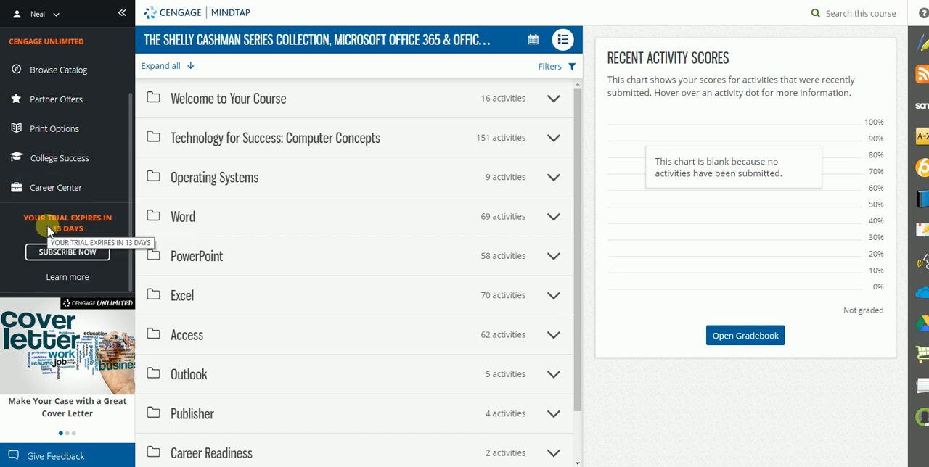
{"action": "mouse_move", "coordinate": [128, 218]}
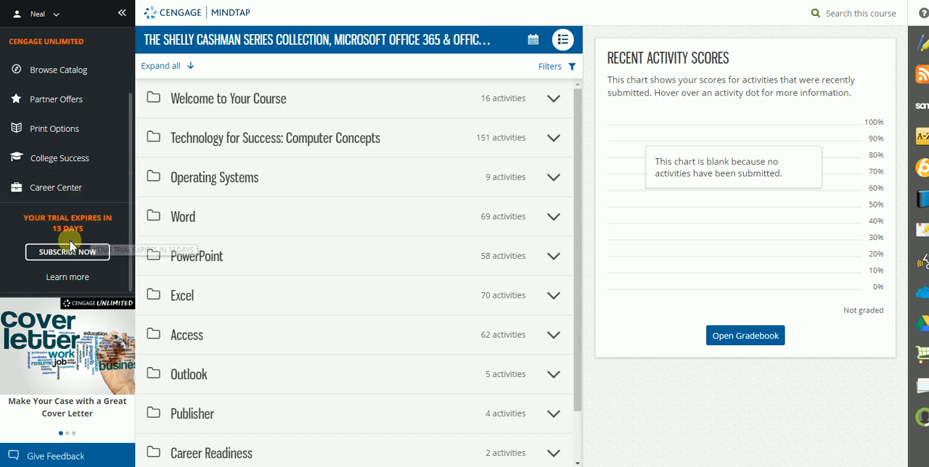
{"action": "mouse_move", "coordinate": [64, 212]}
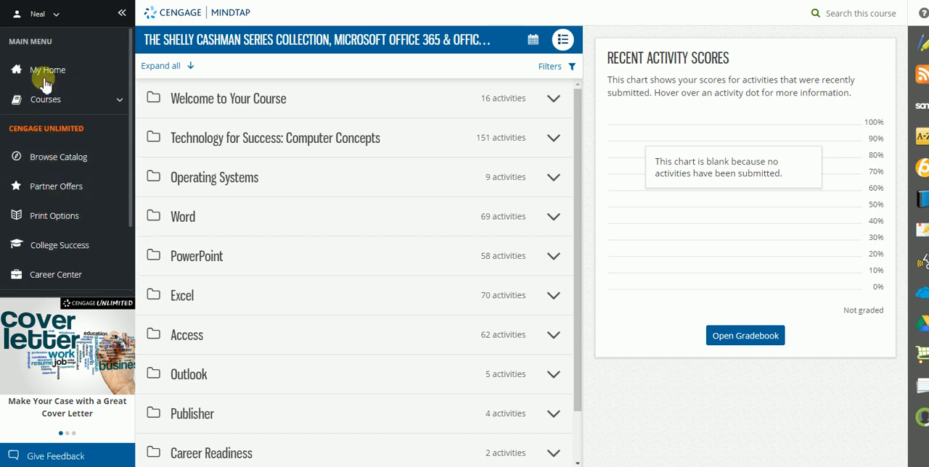
Step: Sign in from My Home to reach Neal's dashboard with the TBR DEI Fall 2019 card
{"action": "left_click", "coordinate": [47, 70]}
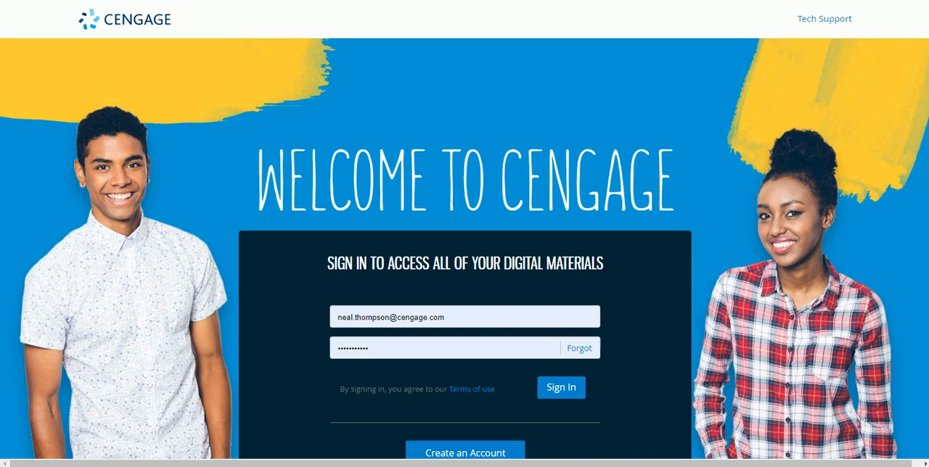
{"action": "left_click", "coordinate": [560, 387]}
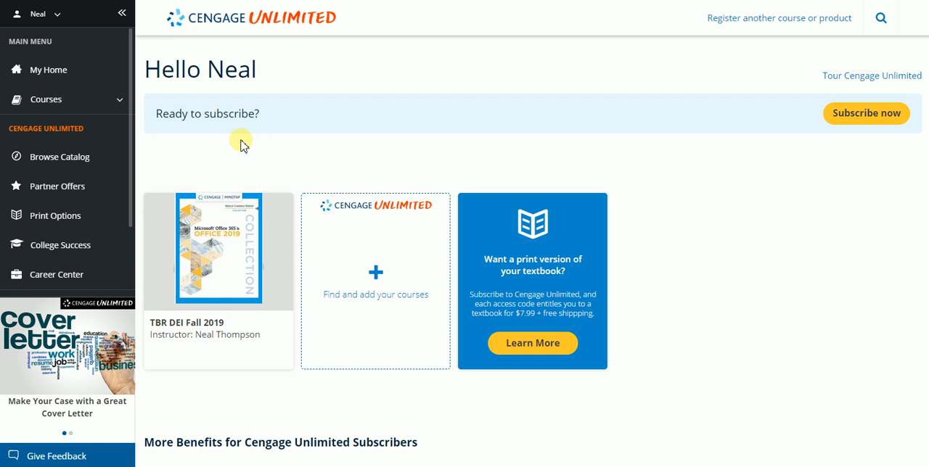
{"action": "mouse_move", "coordinate": [320, 306]}
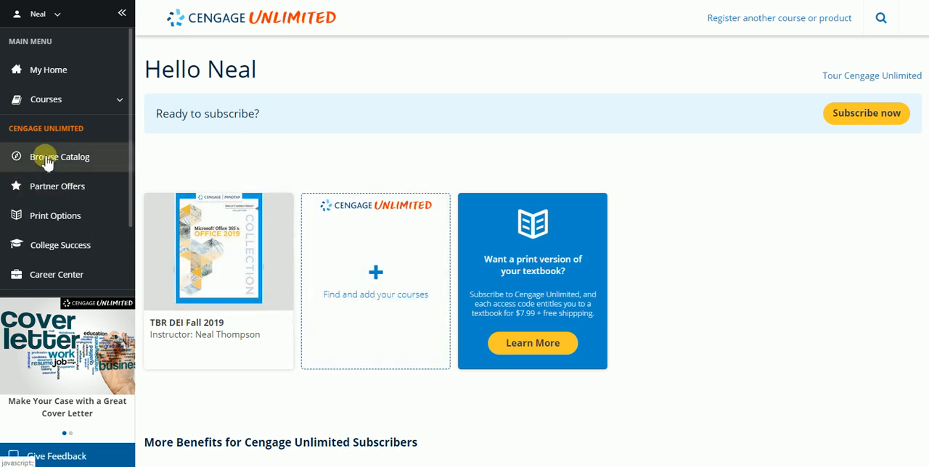
{"action": "mouse_move", "coordinate": [57, 186]}
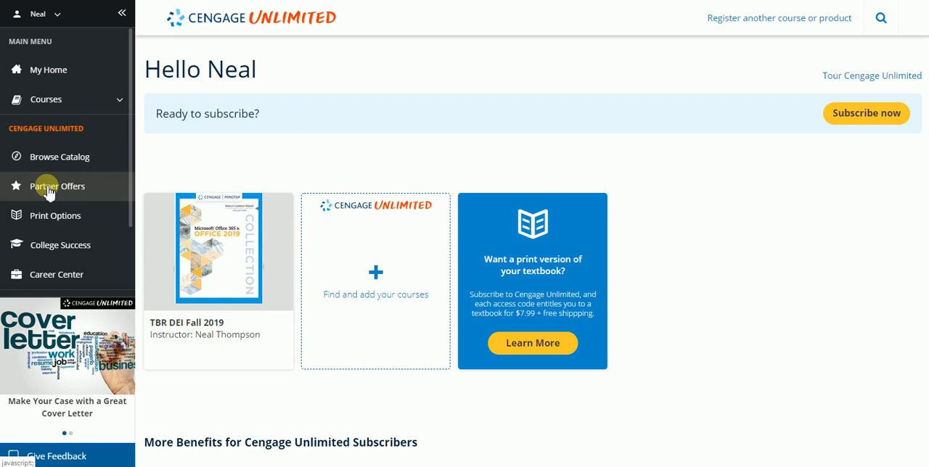
{"action": "mouse_move", "coordinate": [48, 221]}
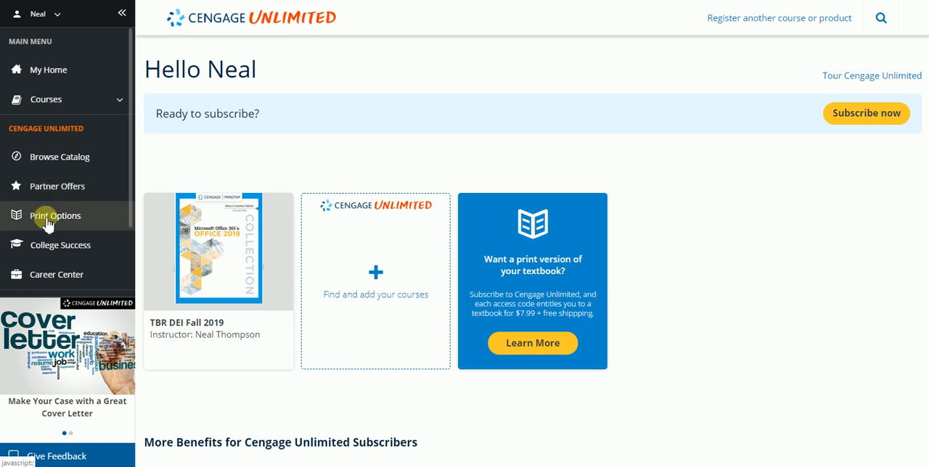
{"action": "mouse_move", "coordinate": [86, 233]}
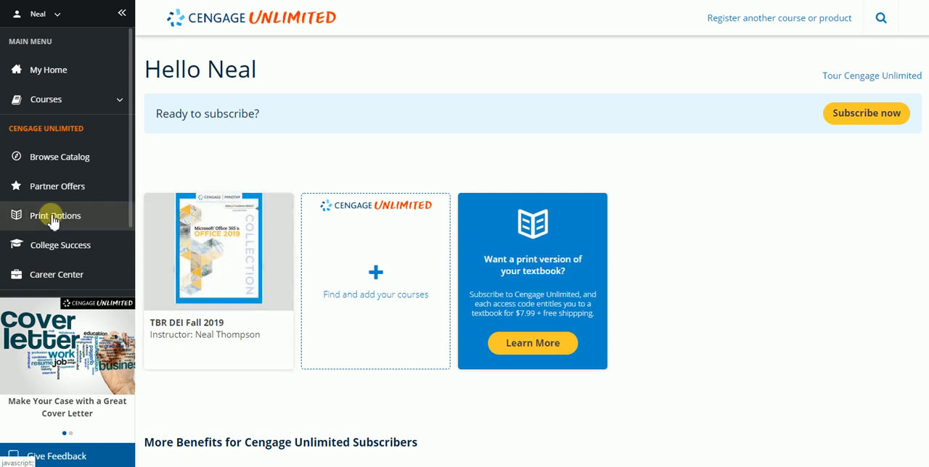
{"action": "mouse_move", "coordinate": [132, 189]}
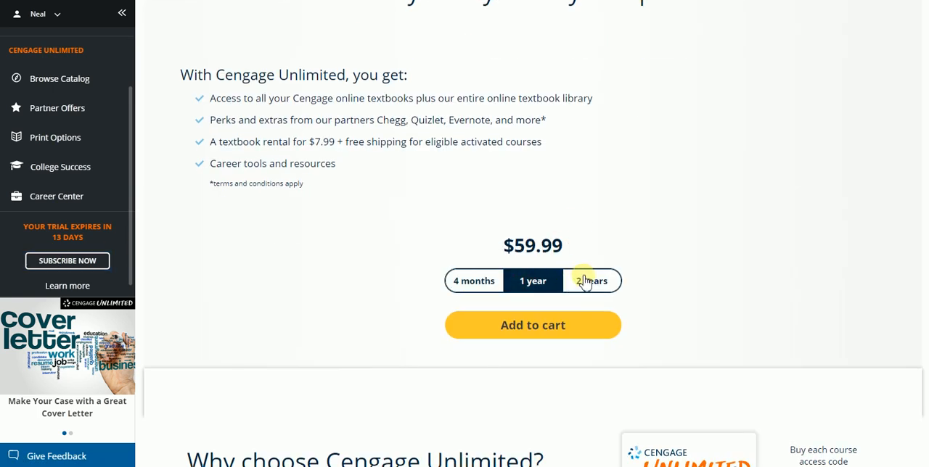
Step: Compare 4-month and 2-year subscription prices, ending on the 4-month plan
{"action": "left_click", "coordinate": [473, 280]}
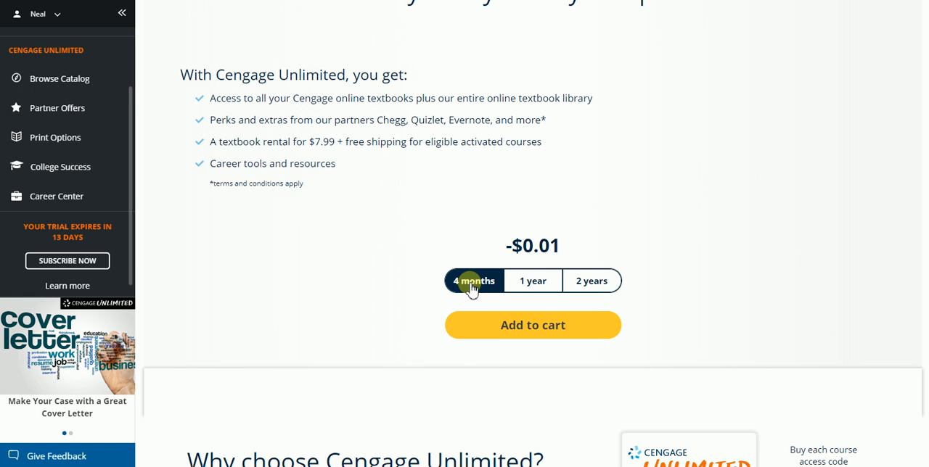
{"action": "left_click", "coordinate": [591, 281]}
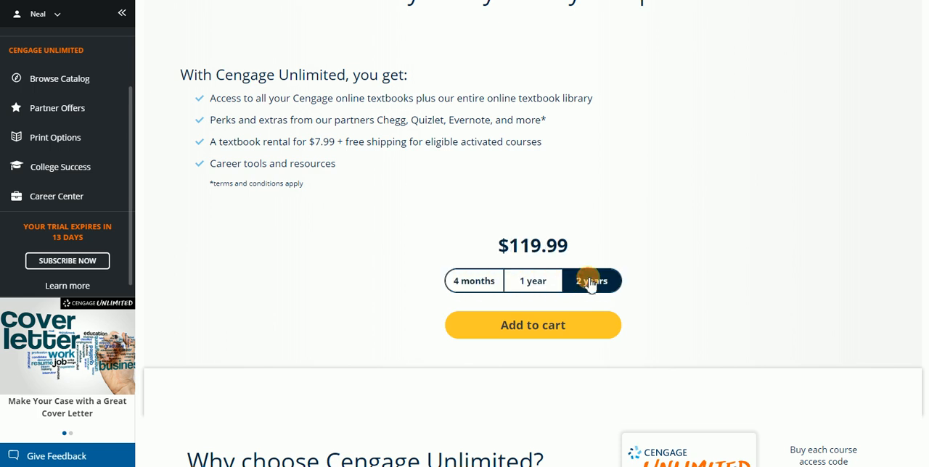
{"action": "left_click", "coordinate": [473, 281]}
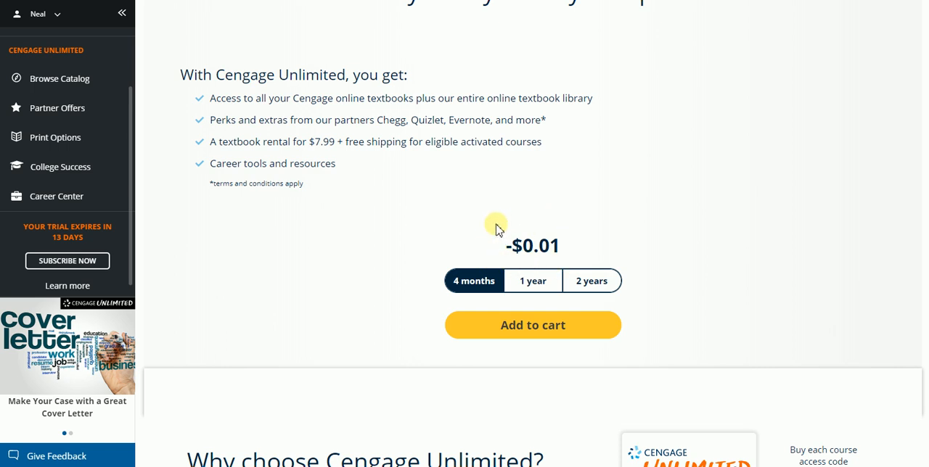
{"action": "mouse_move", "coordinate": [407, 192]}
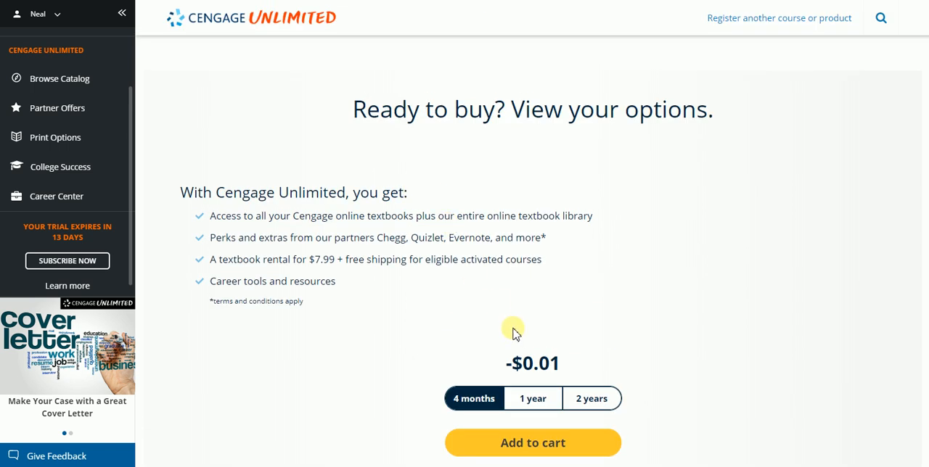
{"action": "mouse_move", "coordinate": [627, 312]}
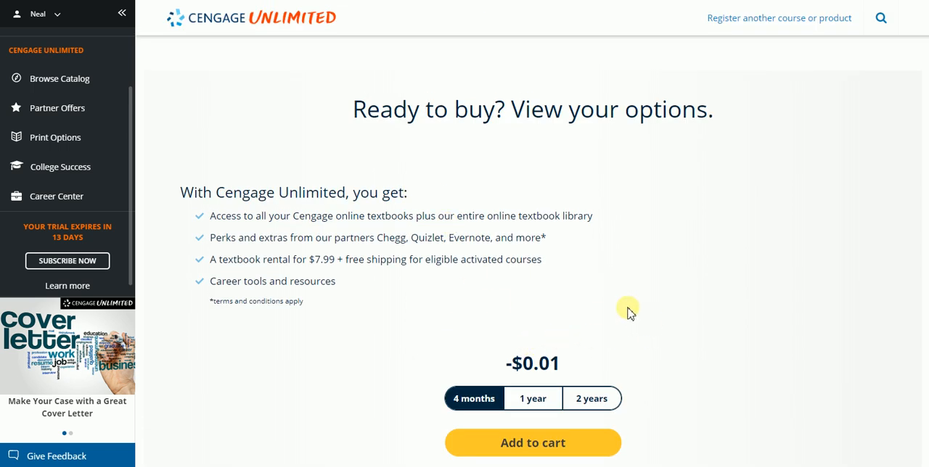
{"action": "mouse_move", "coordinate": [321, 116]}
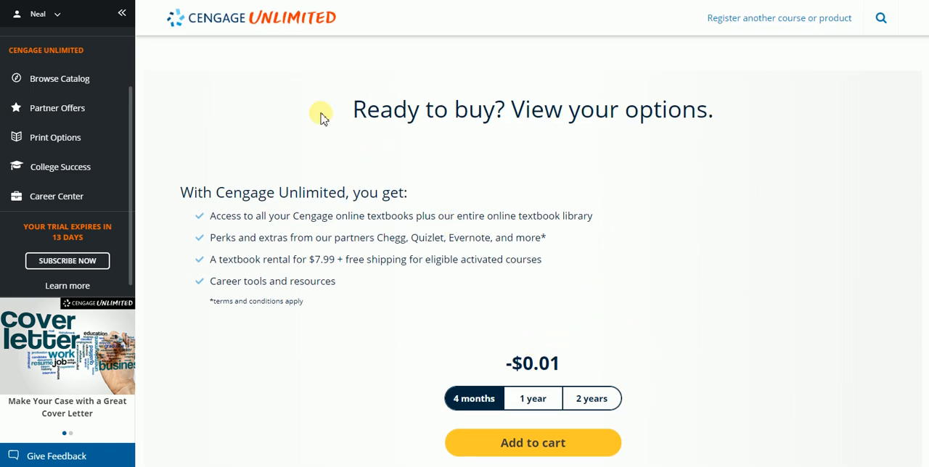
{"action": "mouse_move", "coordinate": [305, 108]}
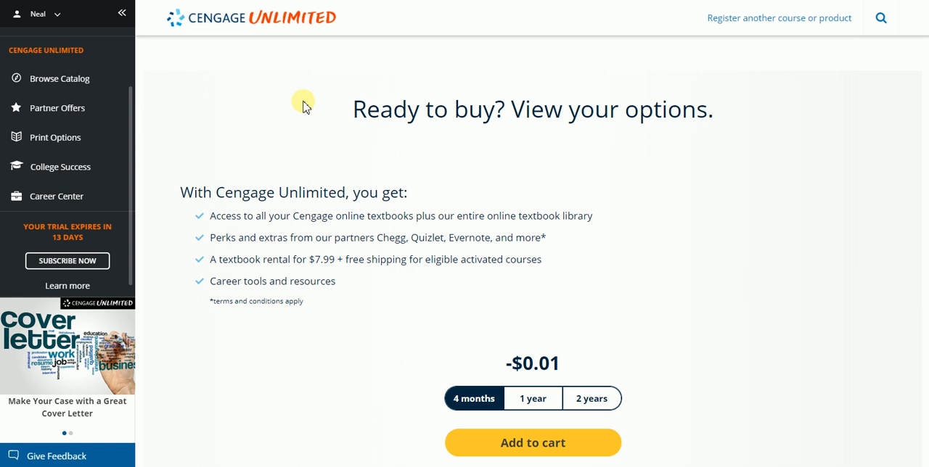
{"action": "mouse_move", "coordinate": [5, 73]}
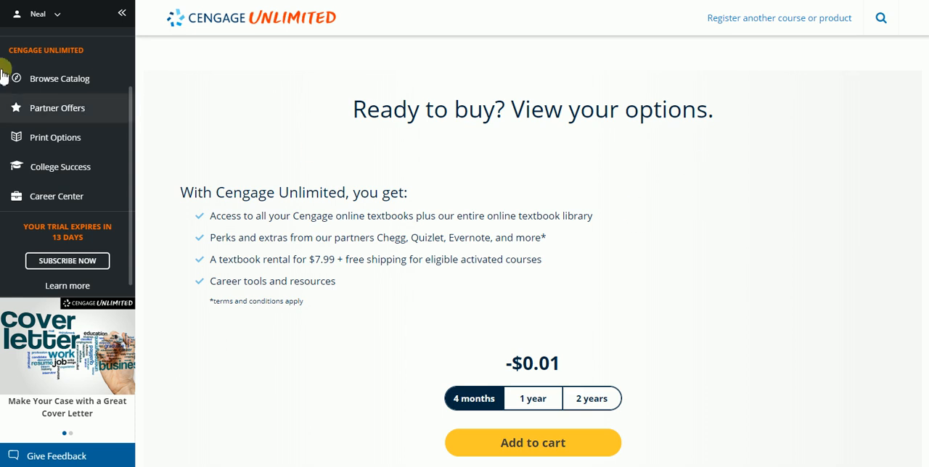